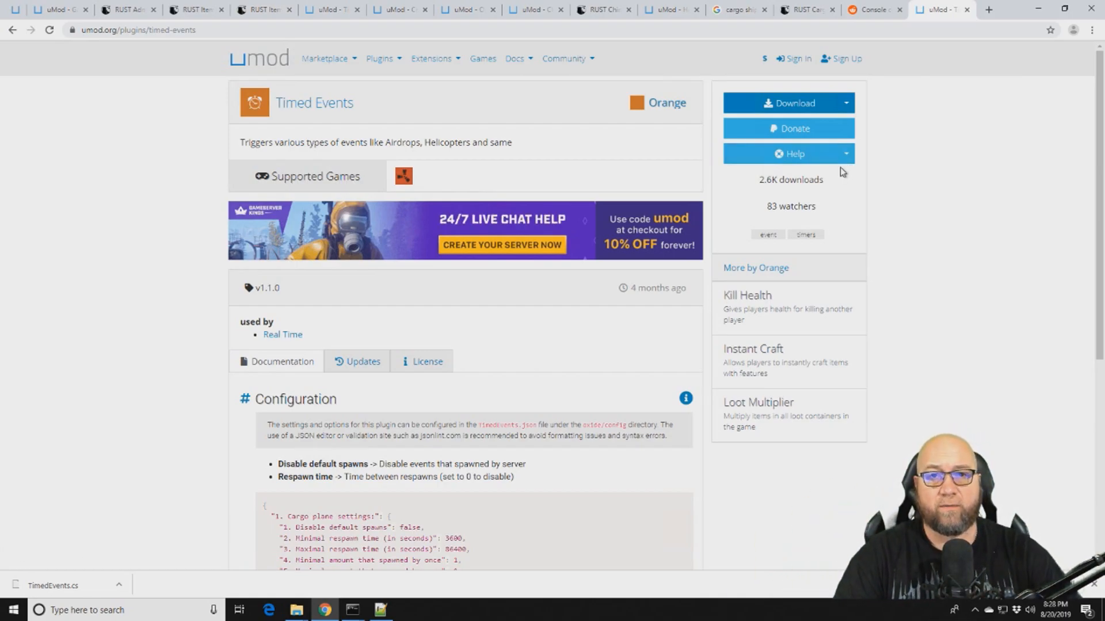
mouse_move(882, 166)
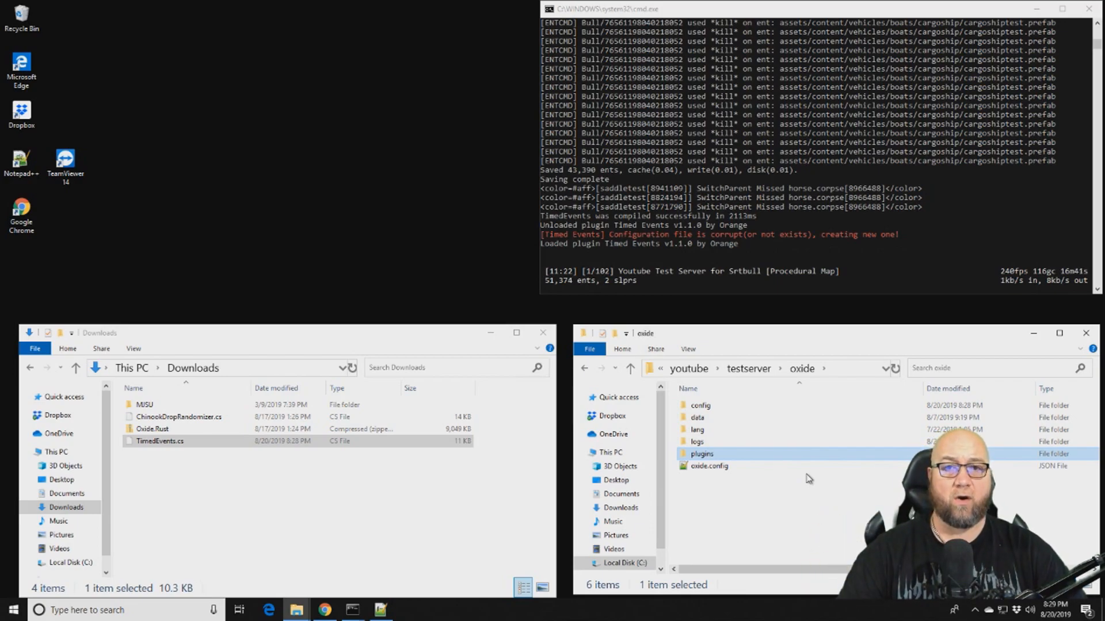
mouse_move(816, 480)
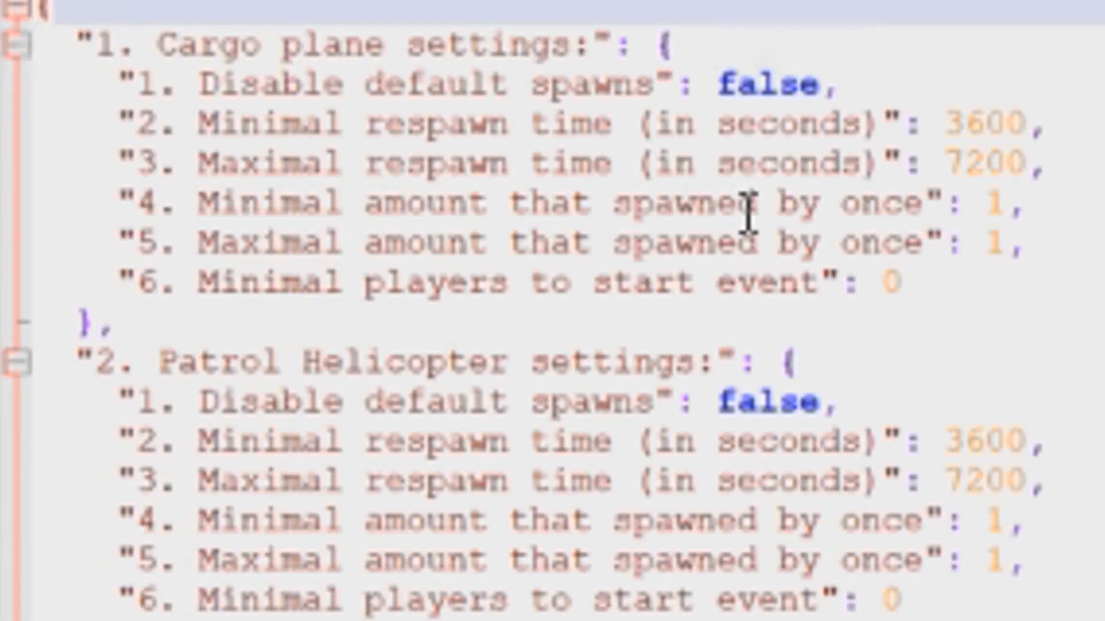
mouse_move(698, 164)
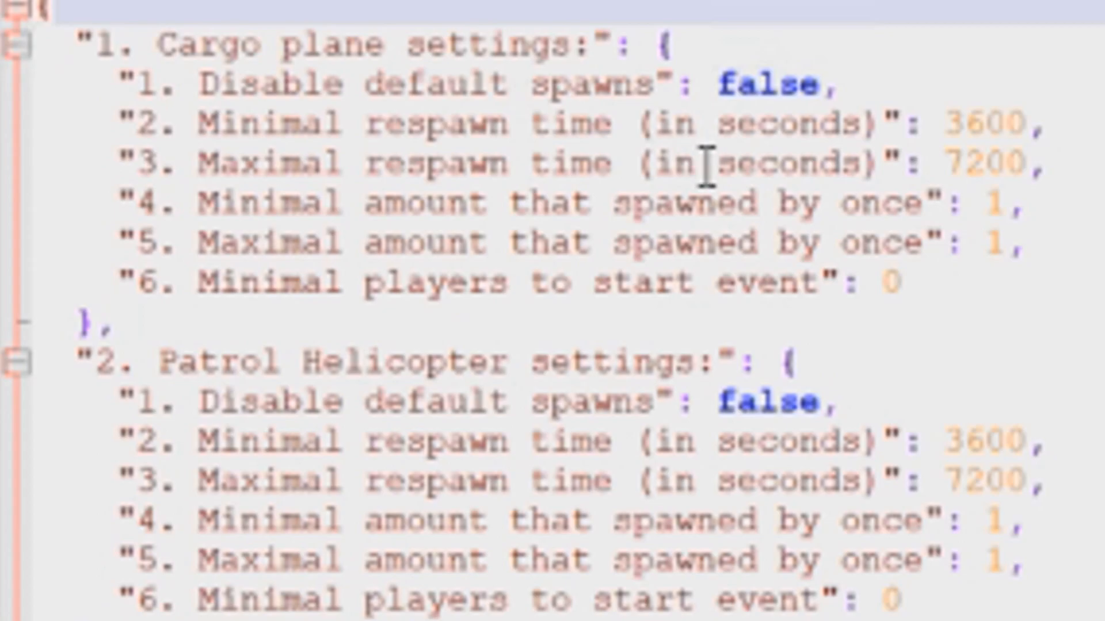
mouse_move(777, 198)
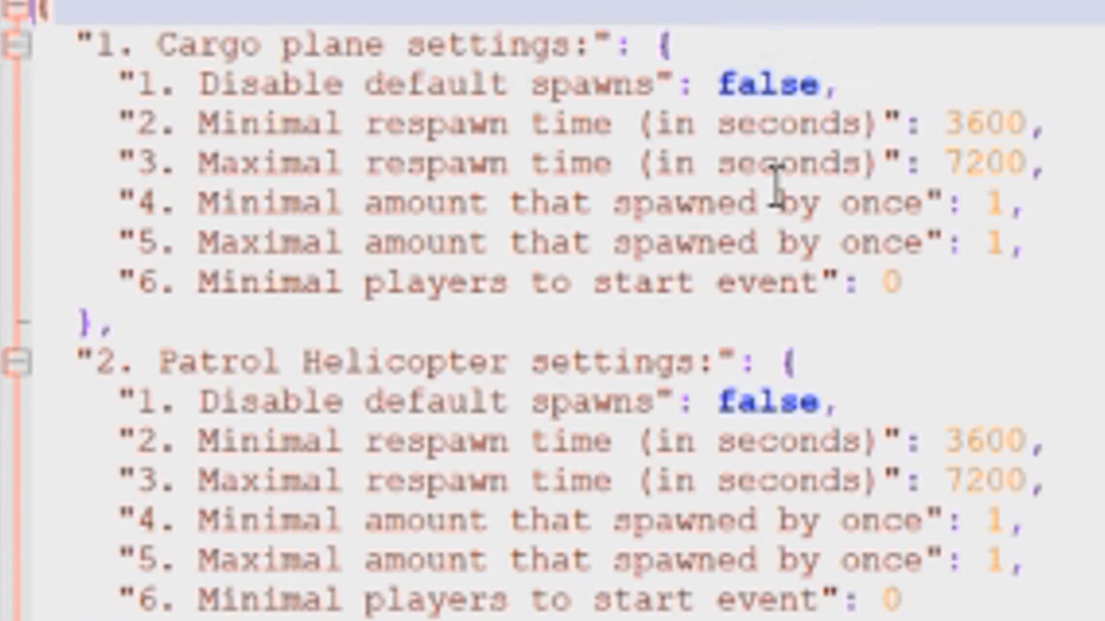
mouse_move(775, 195)
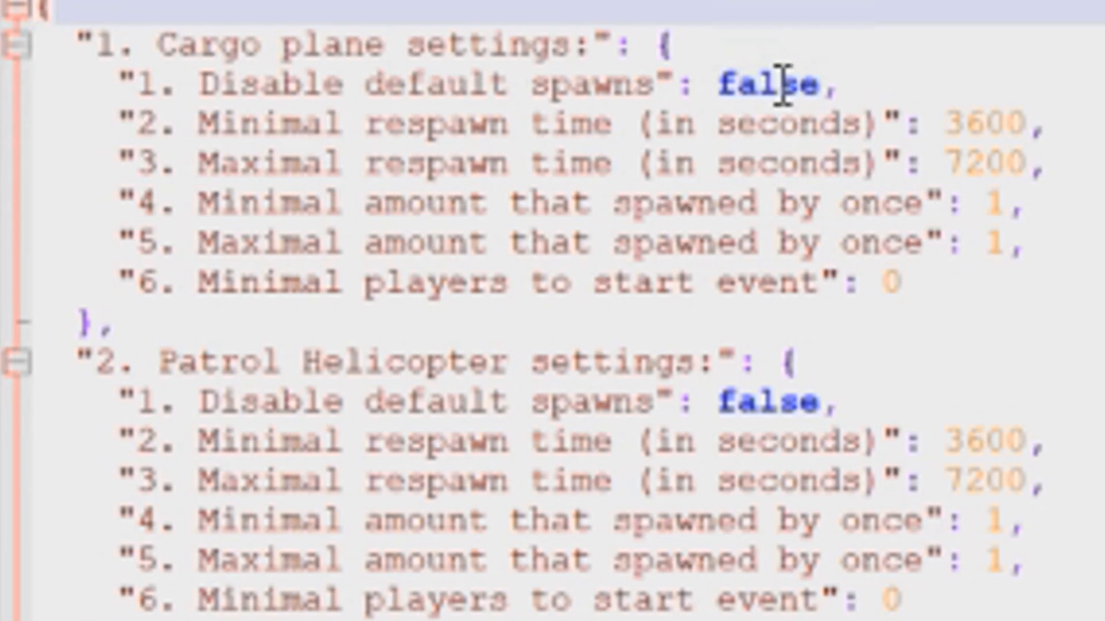
Step: Select the Cargo plane 'Disable default spawns' value to switch it from false to true
double_click(766, 85)
type("tru")
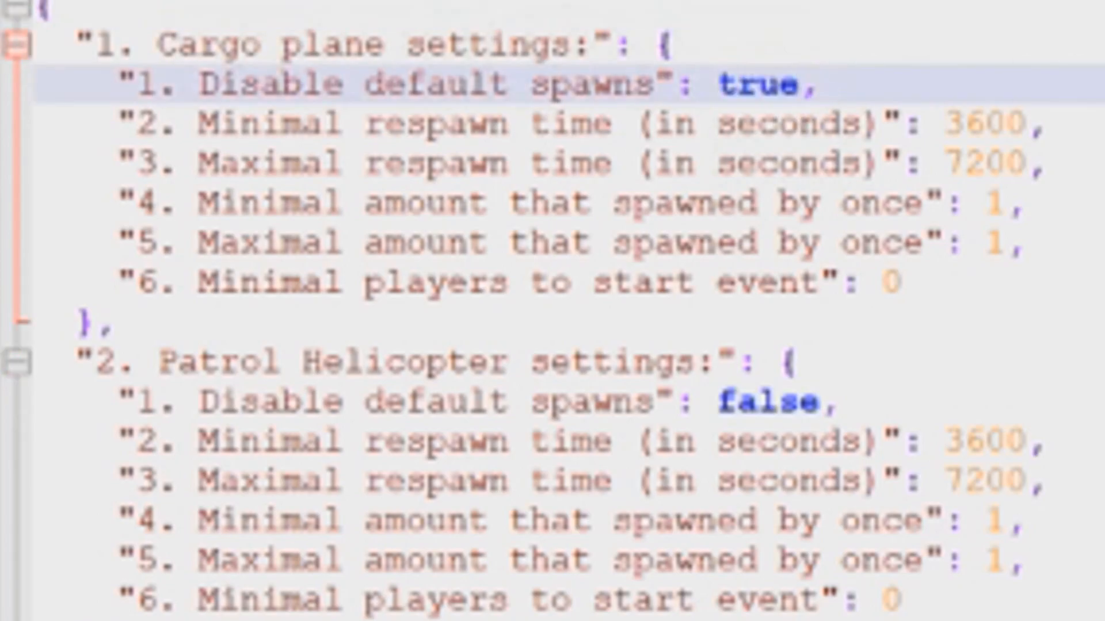
left_click(802, 84)
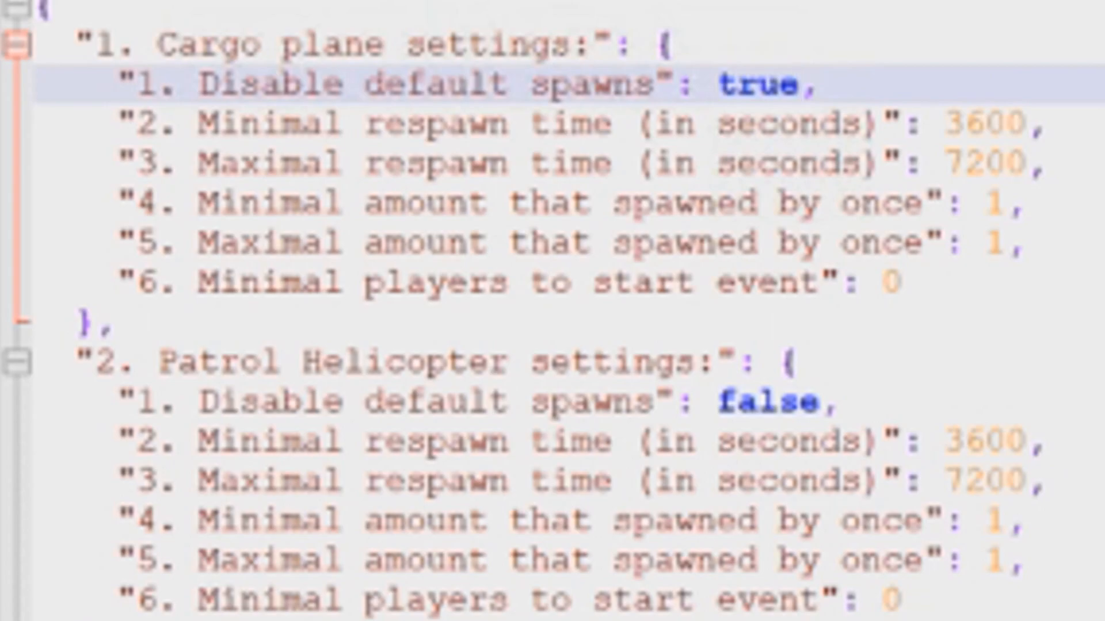
left_click(794, 85)
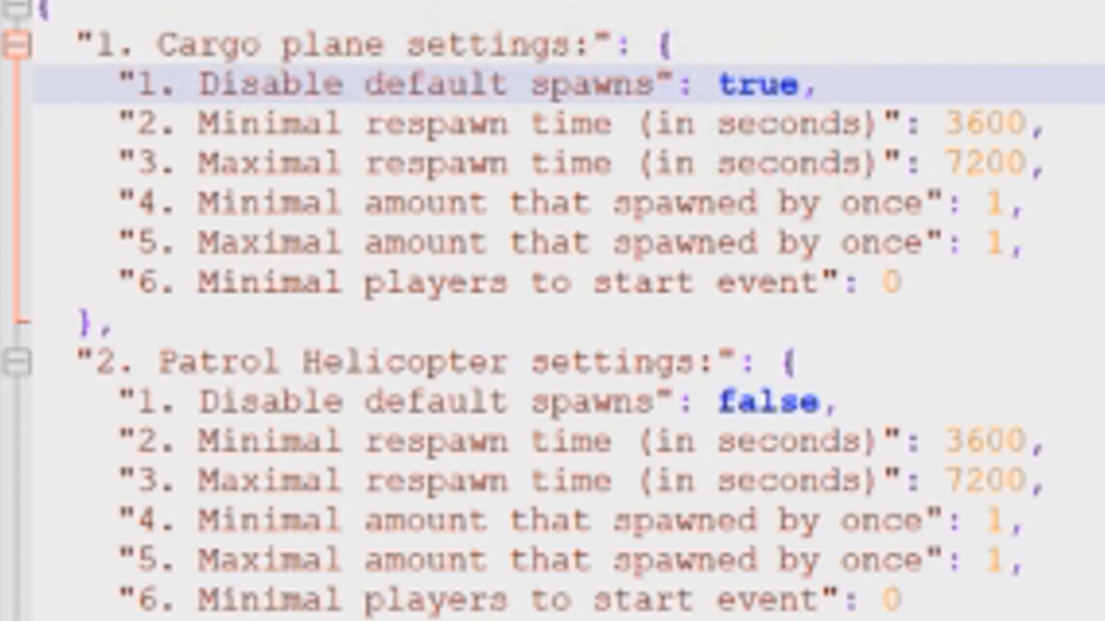
left_click(796, 84)
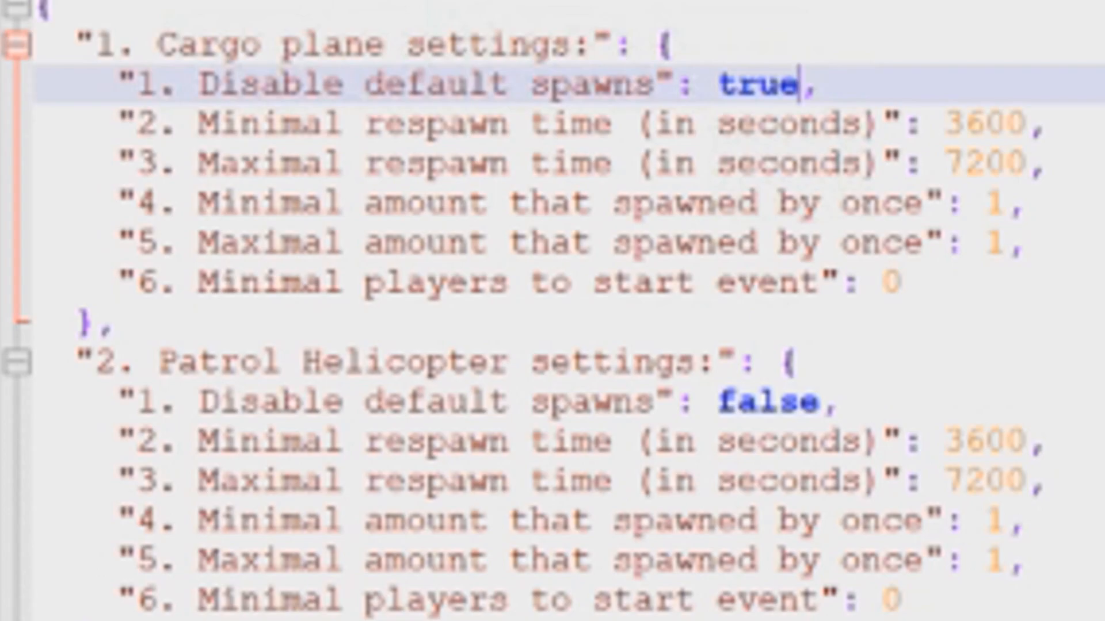
mouse_move(869, 168)
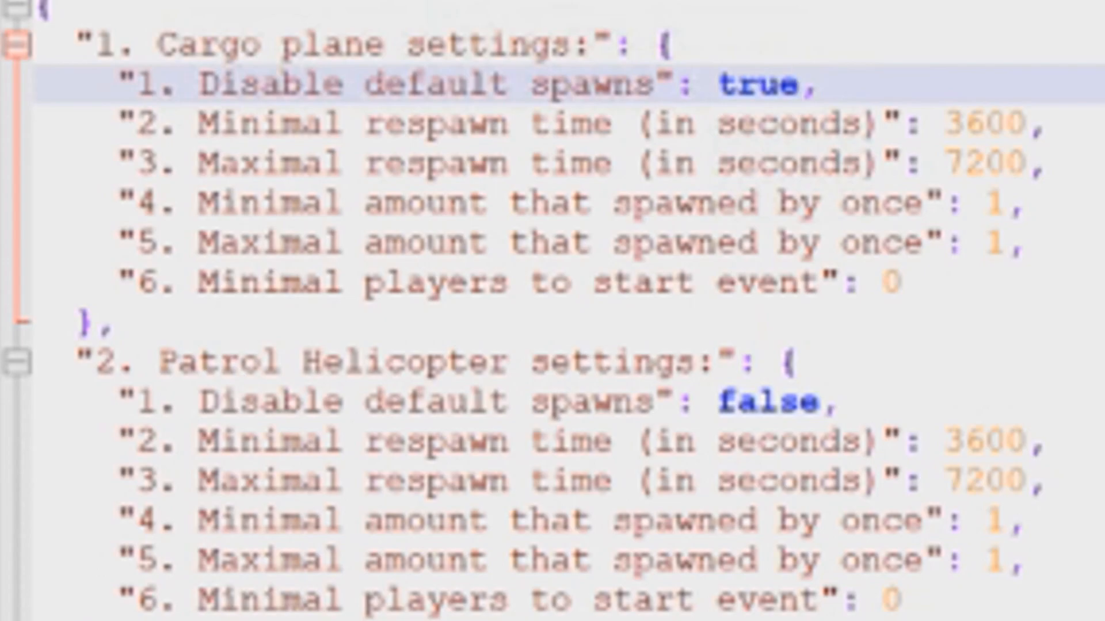
left_click(803, 85)
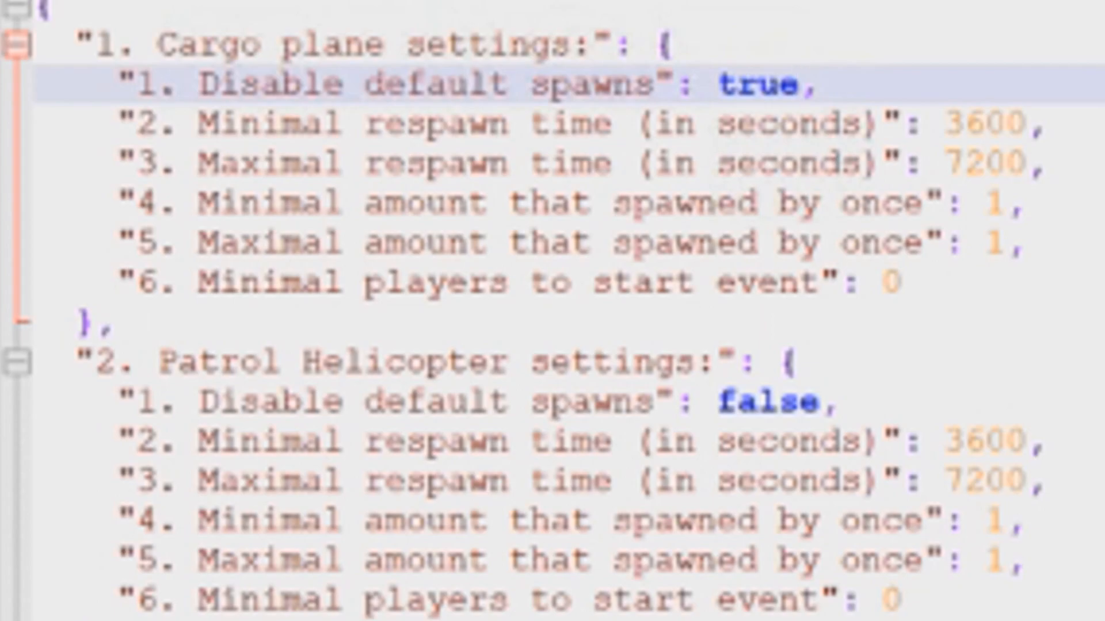
left_click(798, 85)
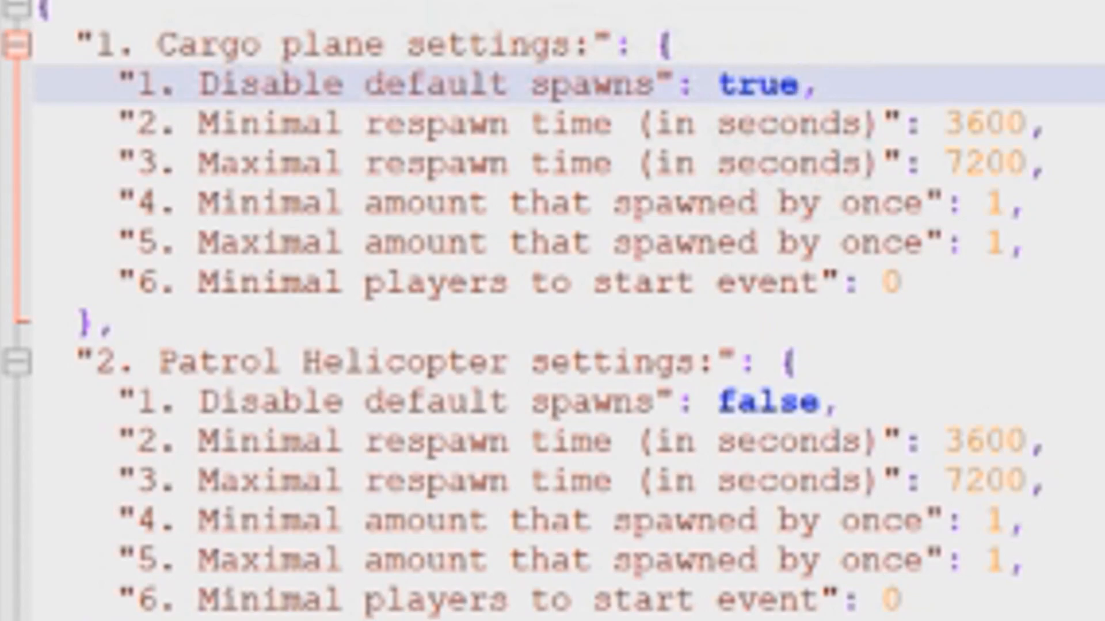
left_click(799, 85)
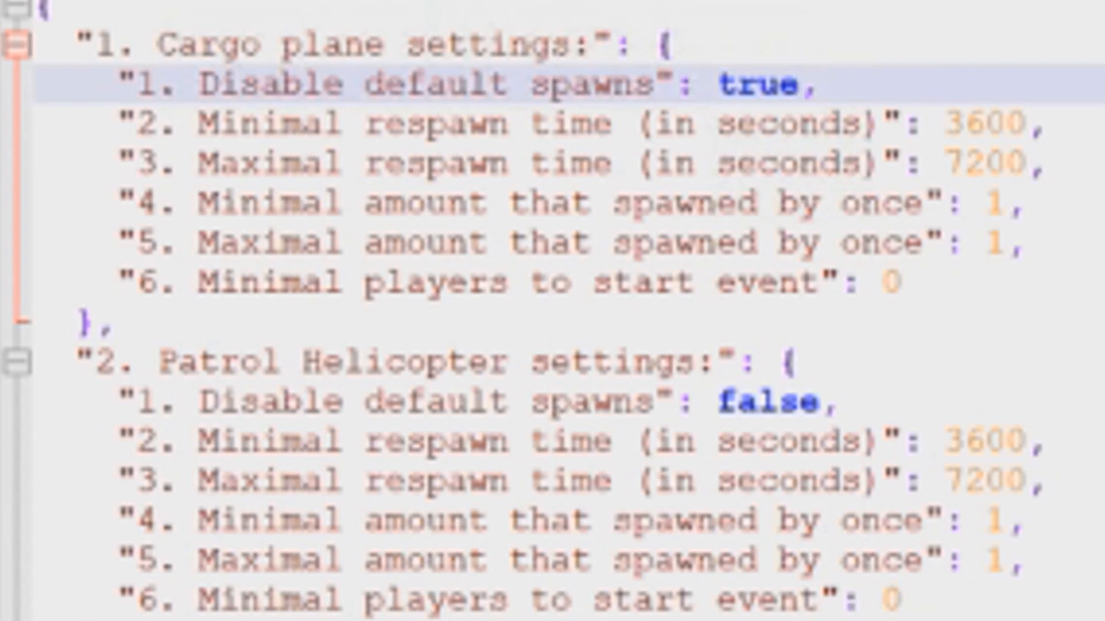
Step: Edit the Cargo plane's minimal spawn amount, entering 0
left_click(798, 84)
type("5")
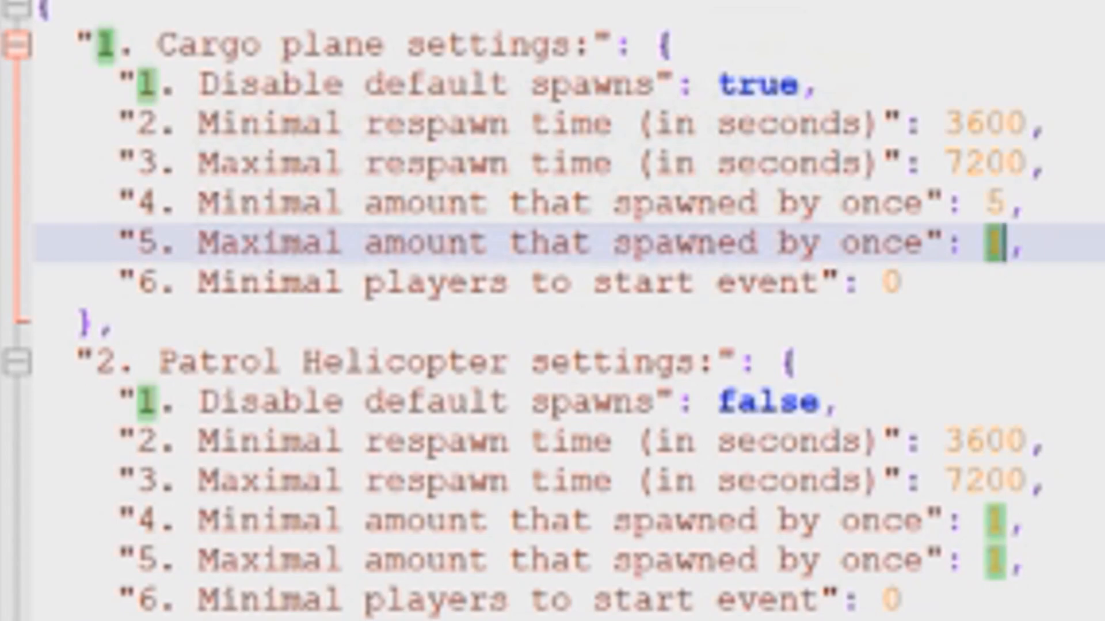
type("0")
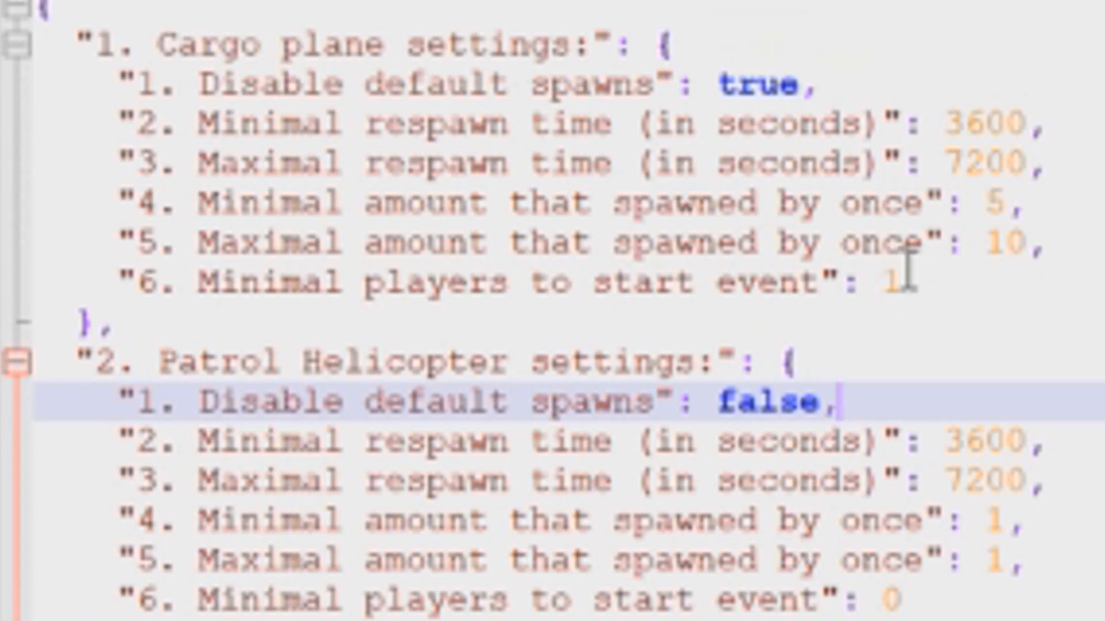
mouse_move(965, 329)
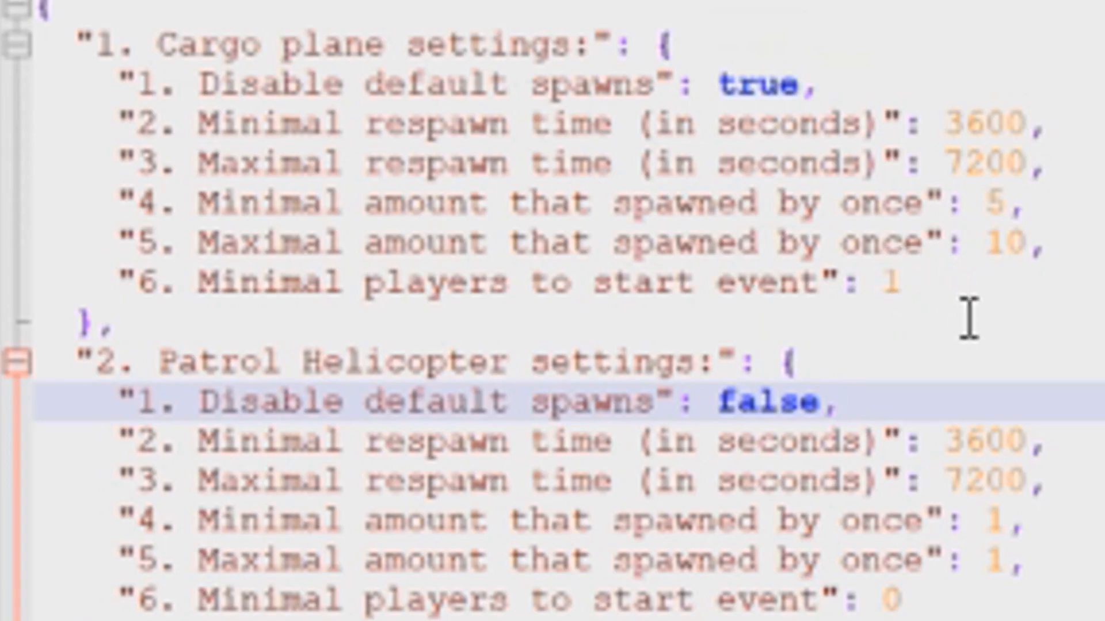
left_click(840, 403)
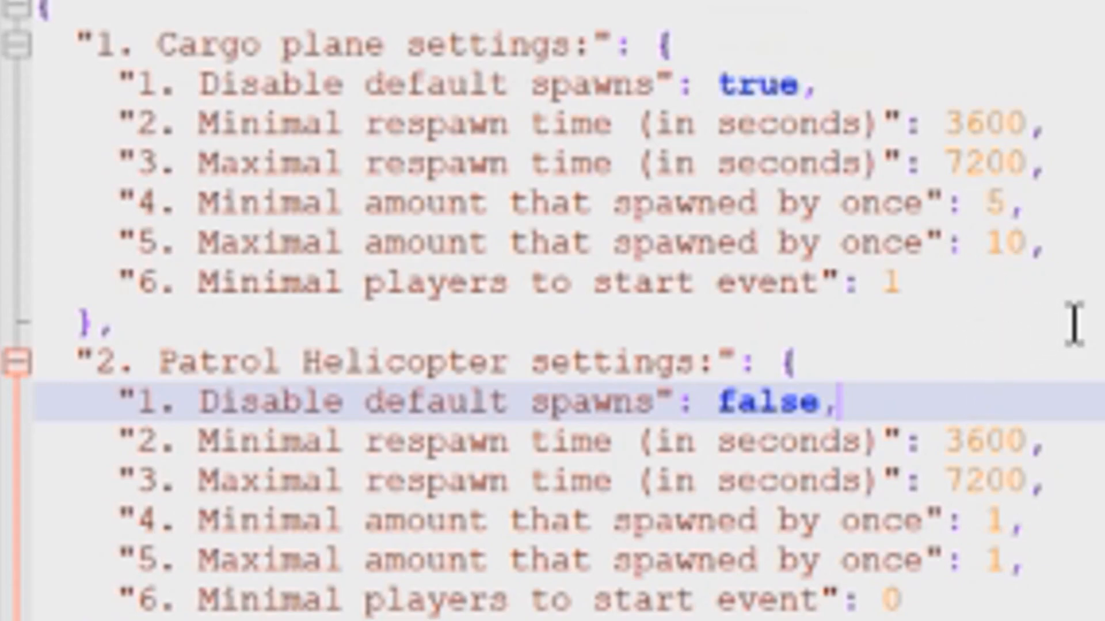
mouse_move(1093, 338)
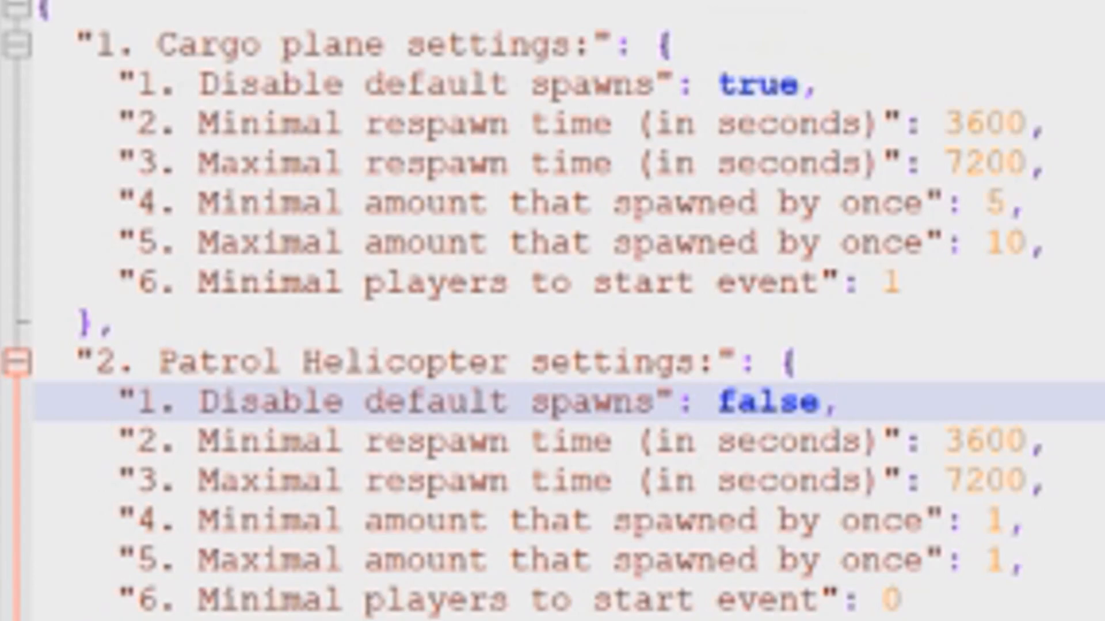
left_click(841, 402)
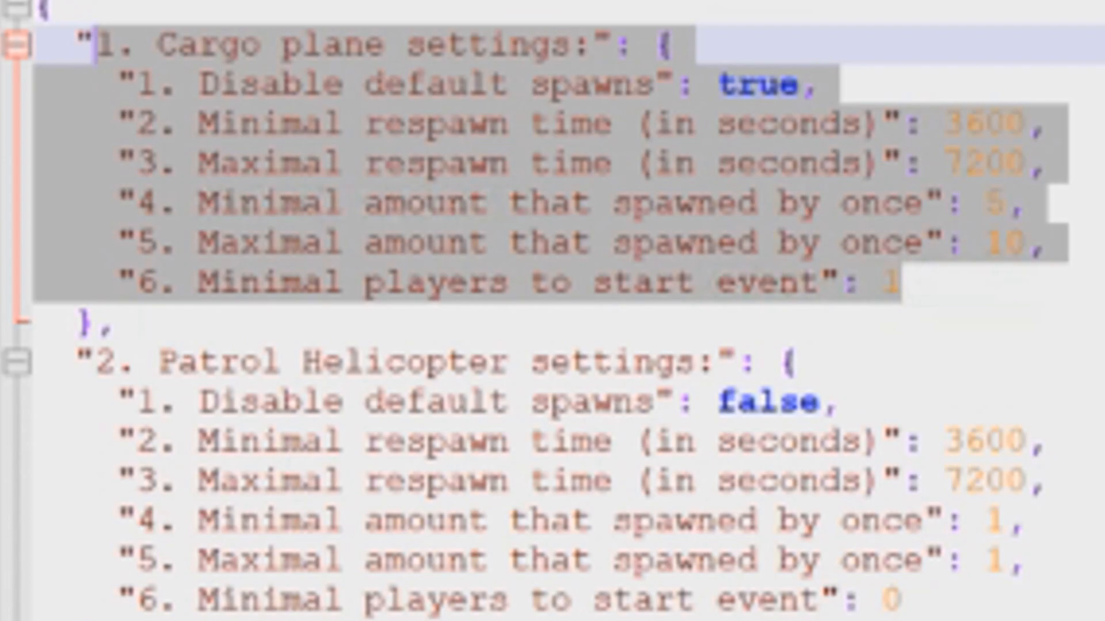
Step: Scroll TimedEvents.json down to the Bradley APC and CH47 event settings
scroll("down", 3)
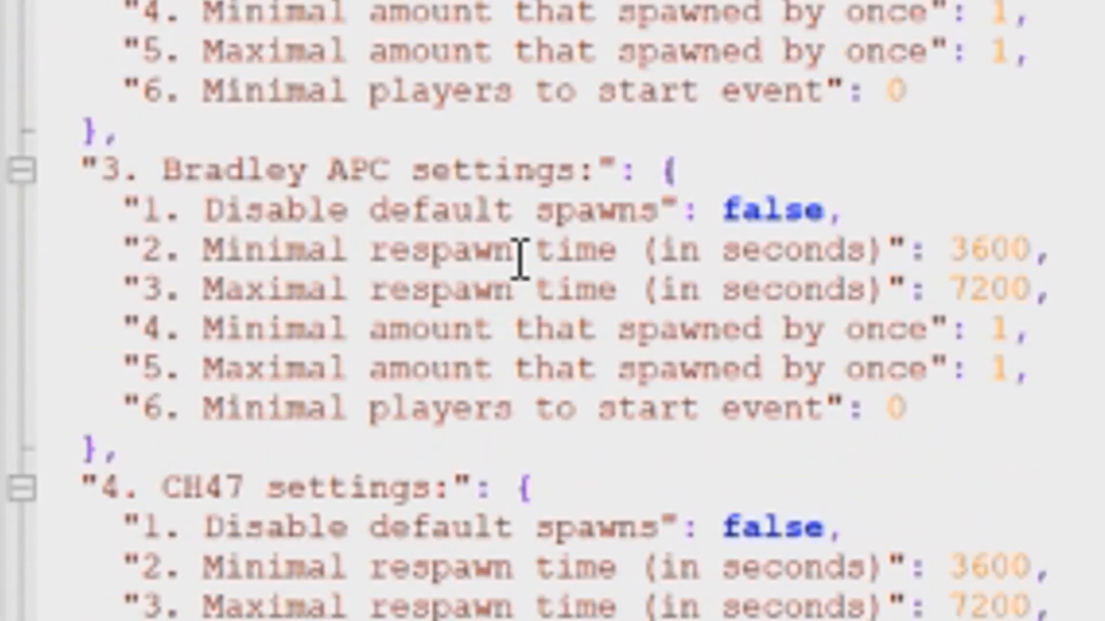
mouse_move(609, 331)
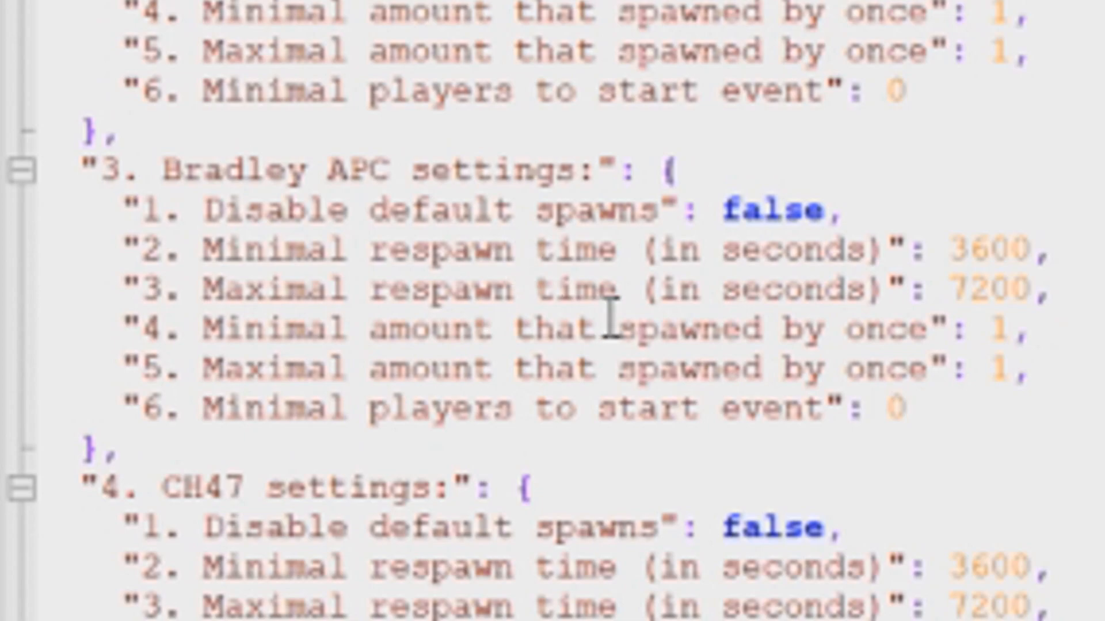
mouse_move(639, 321)
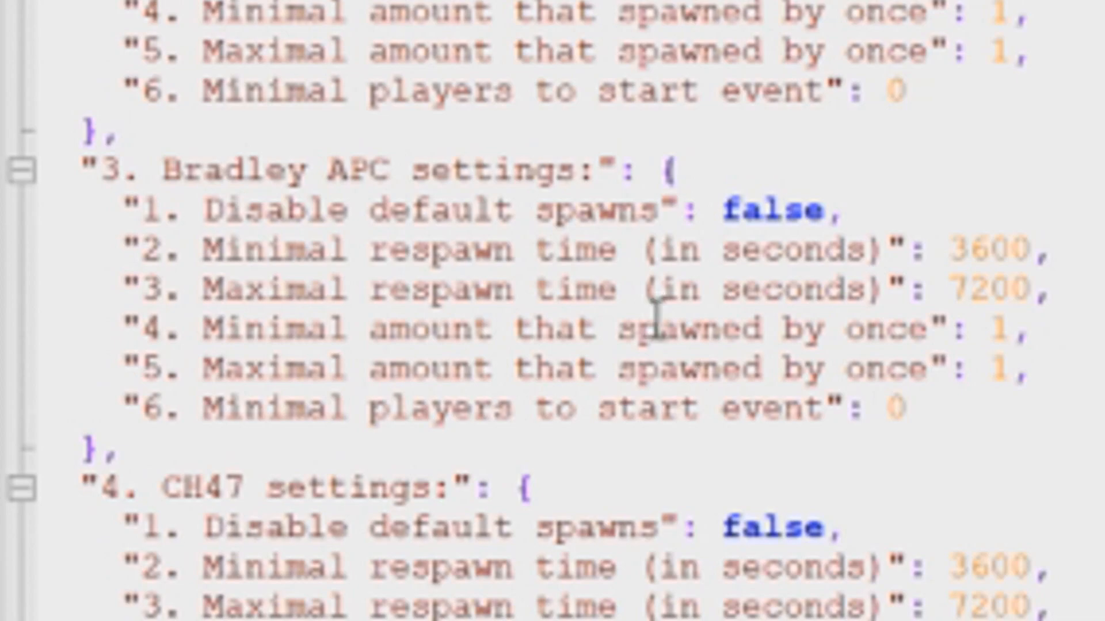
mouse_move(671, 344)
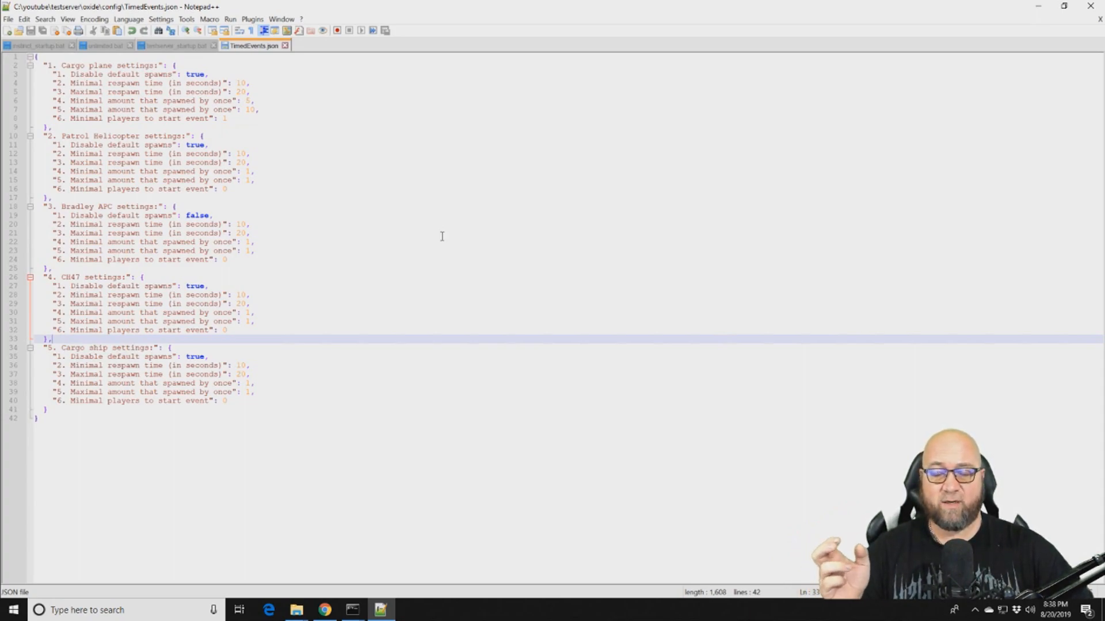
mouse_move(439, 237)
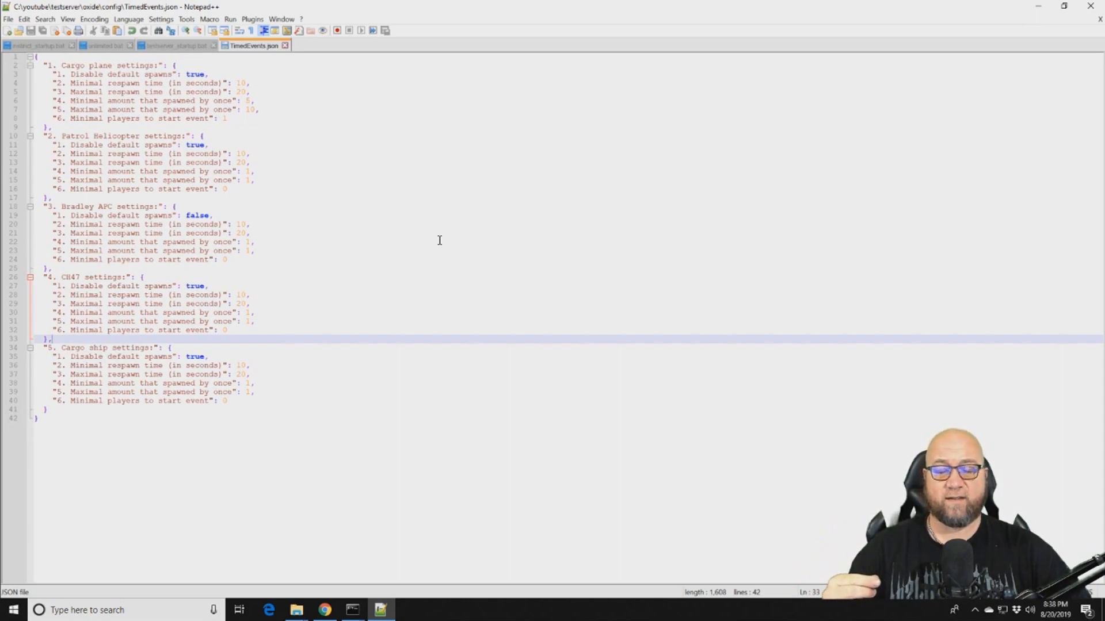
mouse_move(442, 240)
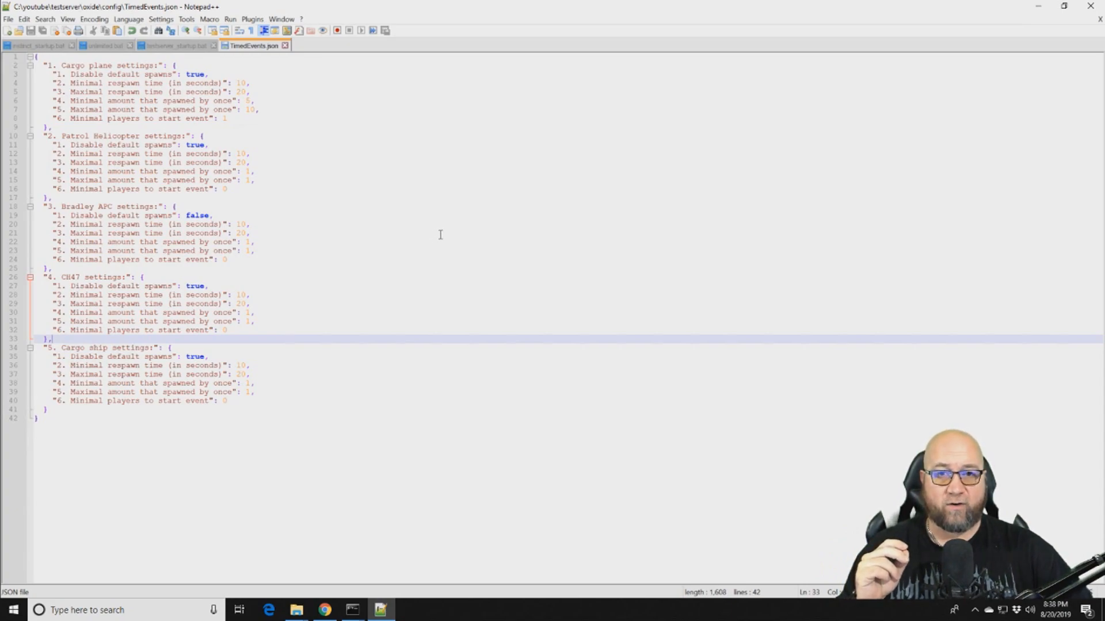
mouse_move(451, 238)
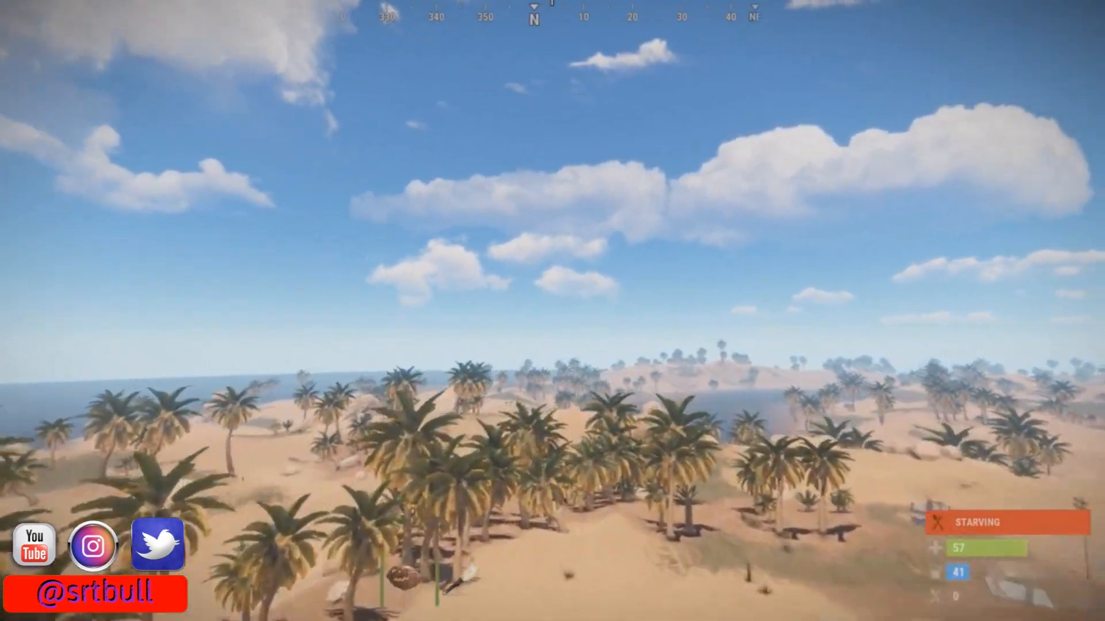
mouse_move(552, 310)
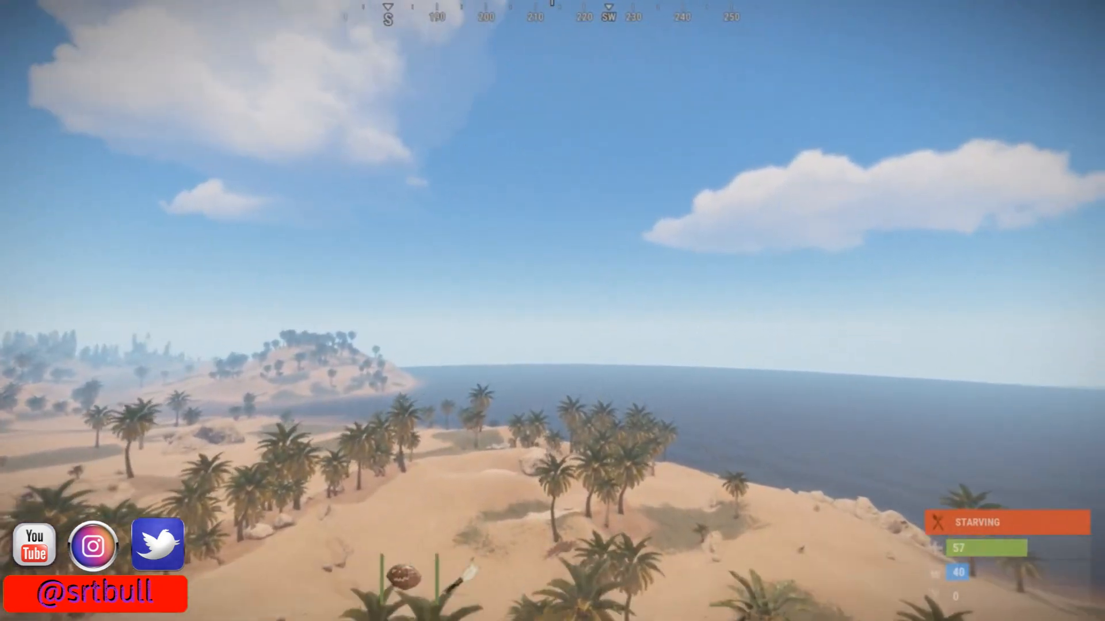
Step: Check the world map with G, then close it again
key("g")
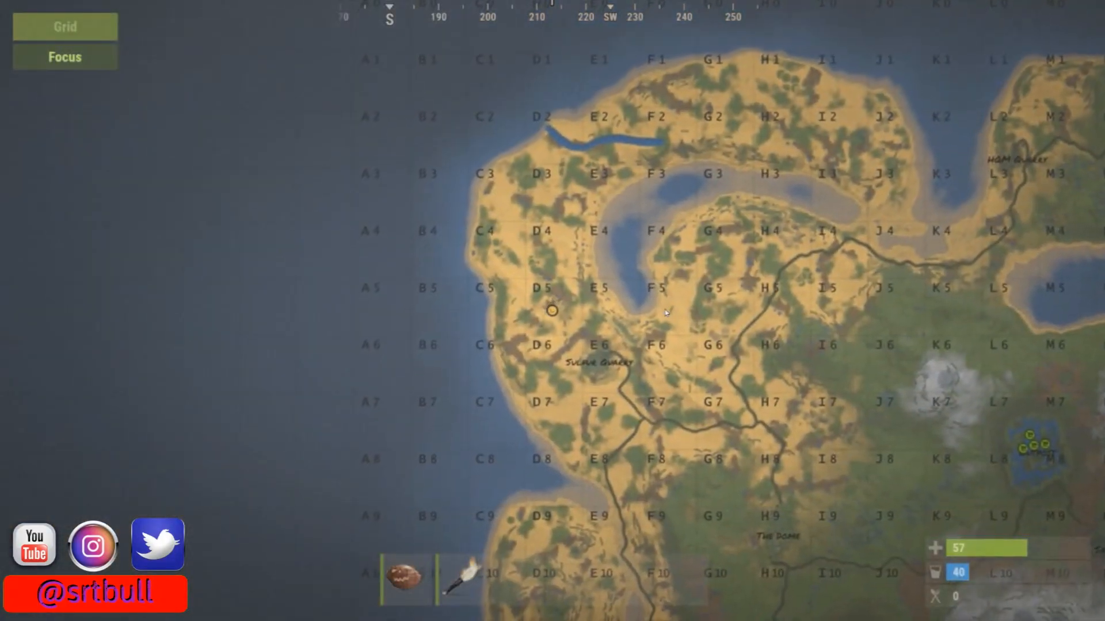
key("g")
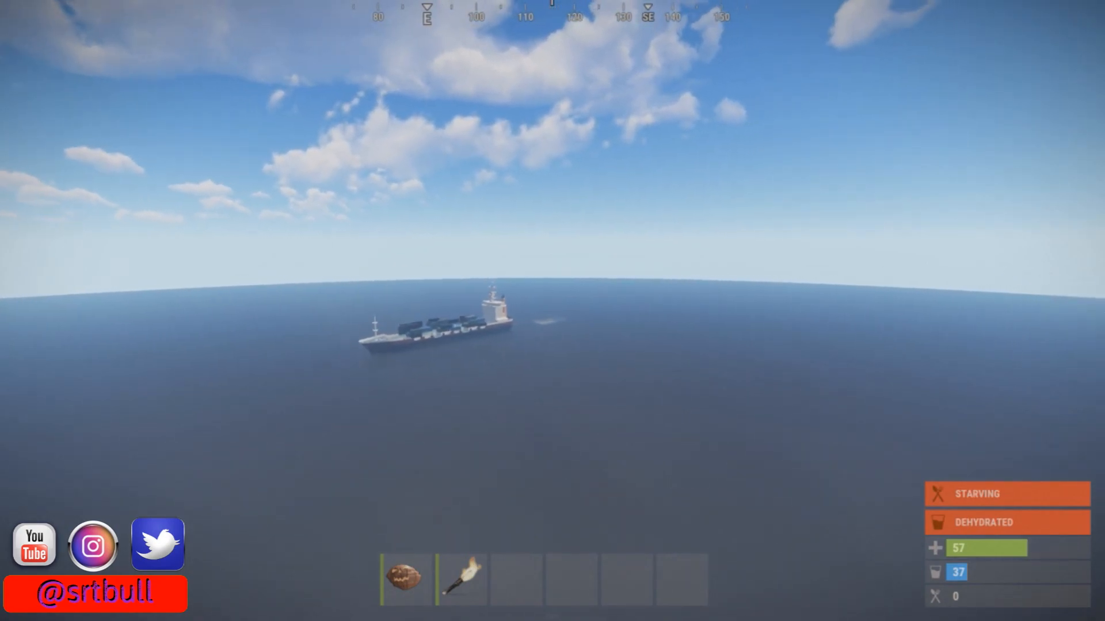
mouse_move(552, 310)
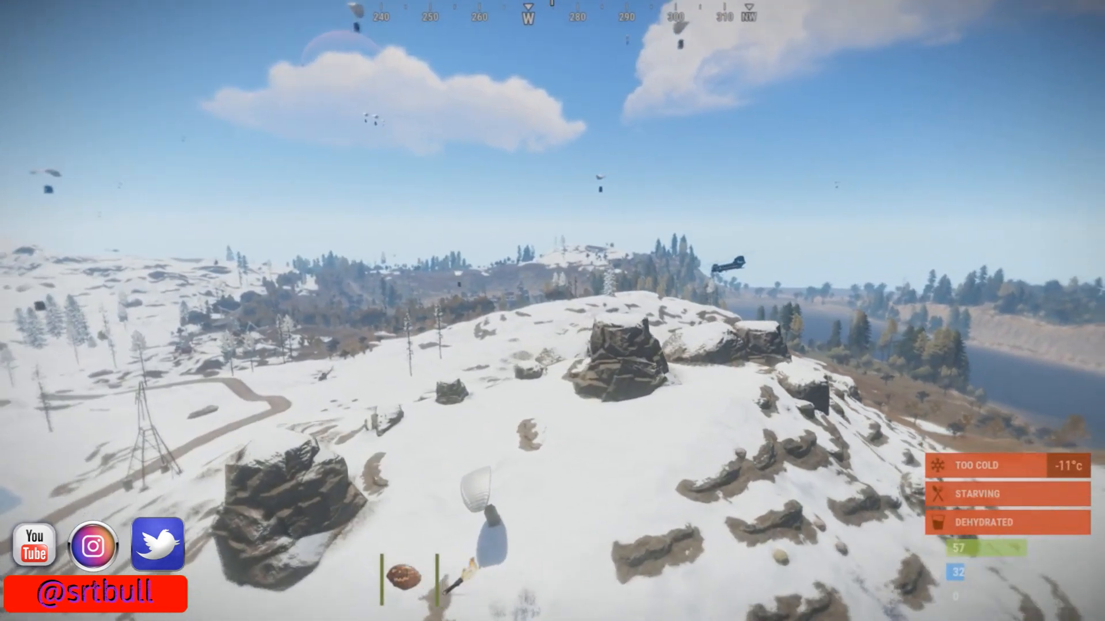
mouse_move(553, 309)
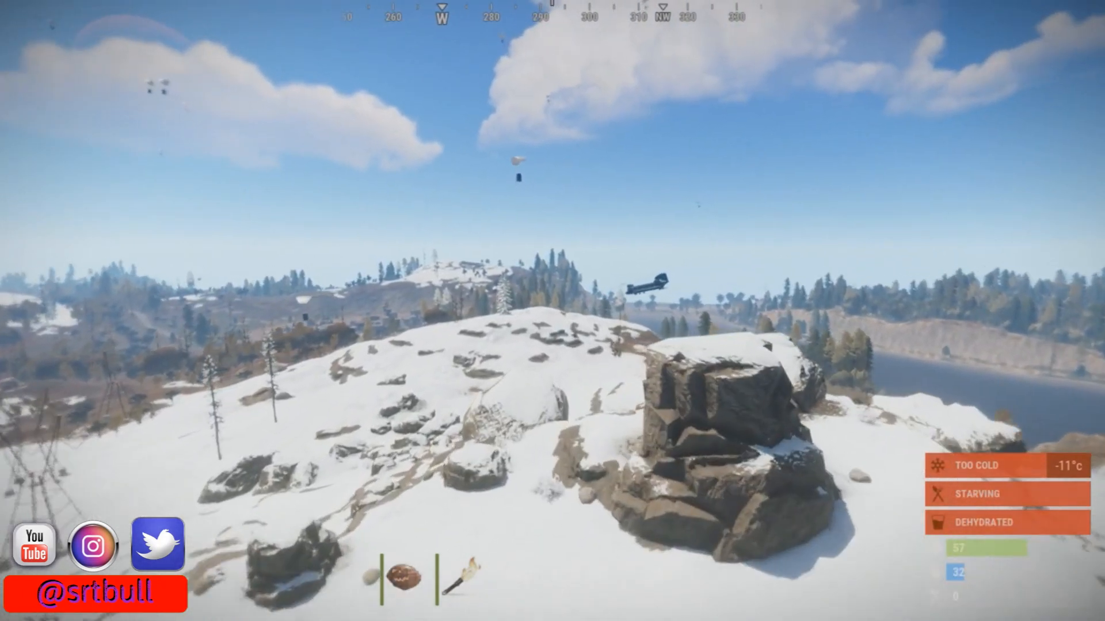